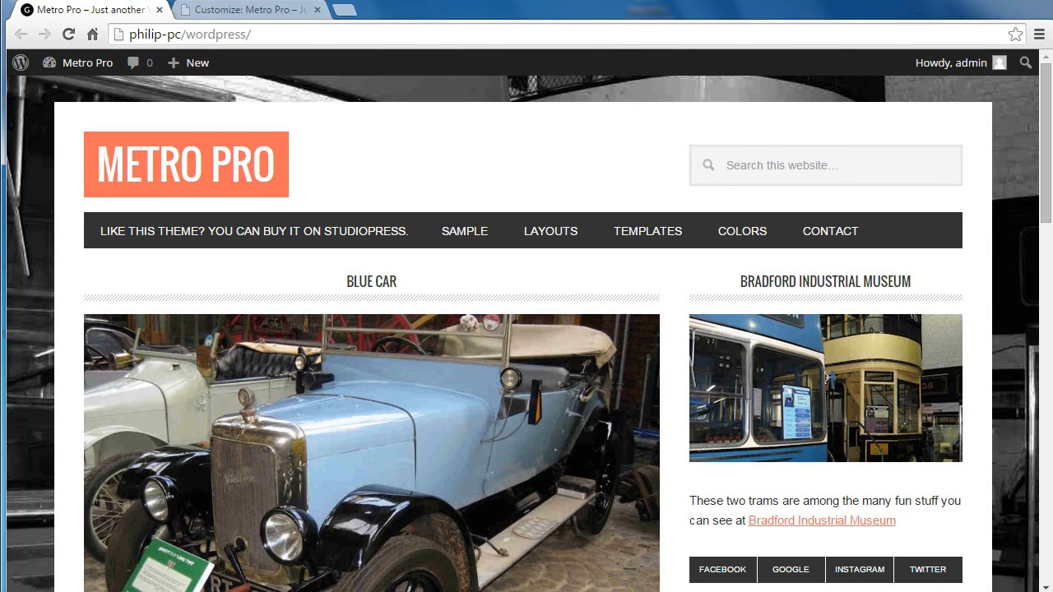
mouse_move(320, 352)
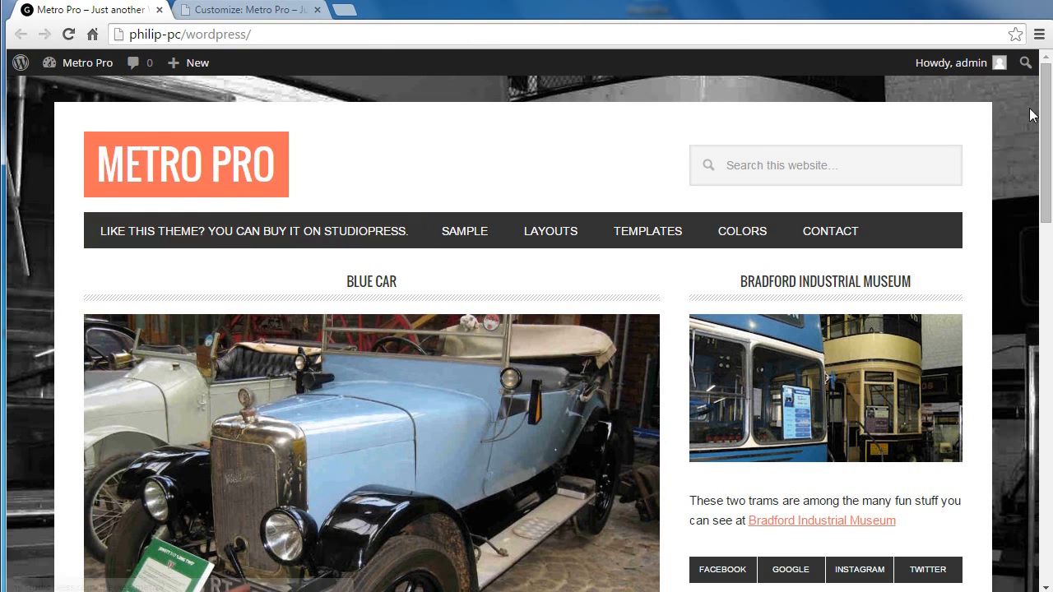
Step: Exit the Customizer choosing Leave this Page, then go to the Widgets admin screen
scroll("down", 3)
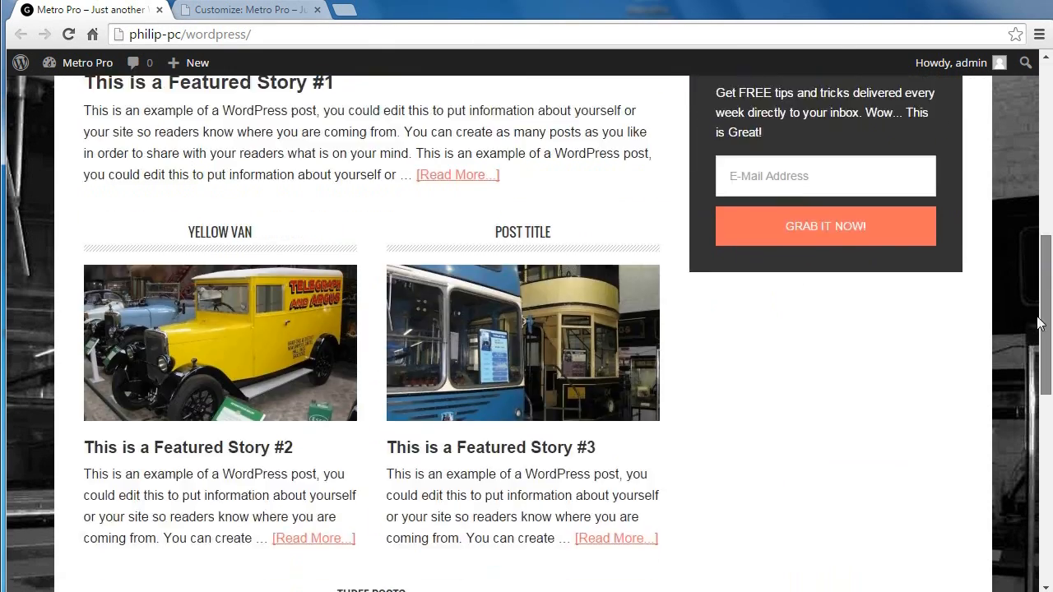
scroll("down", 3)
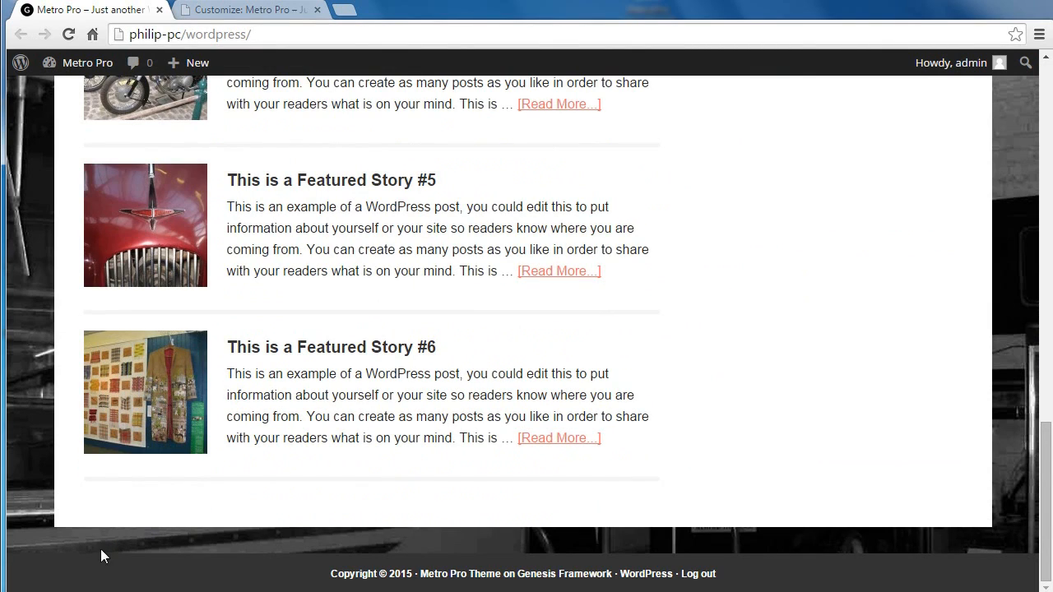
mouse_move(888, 541)
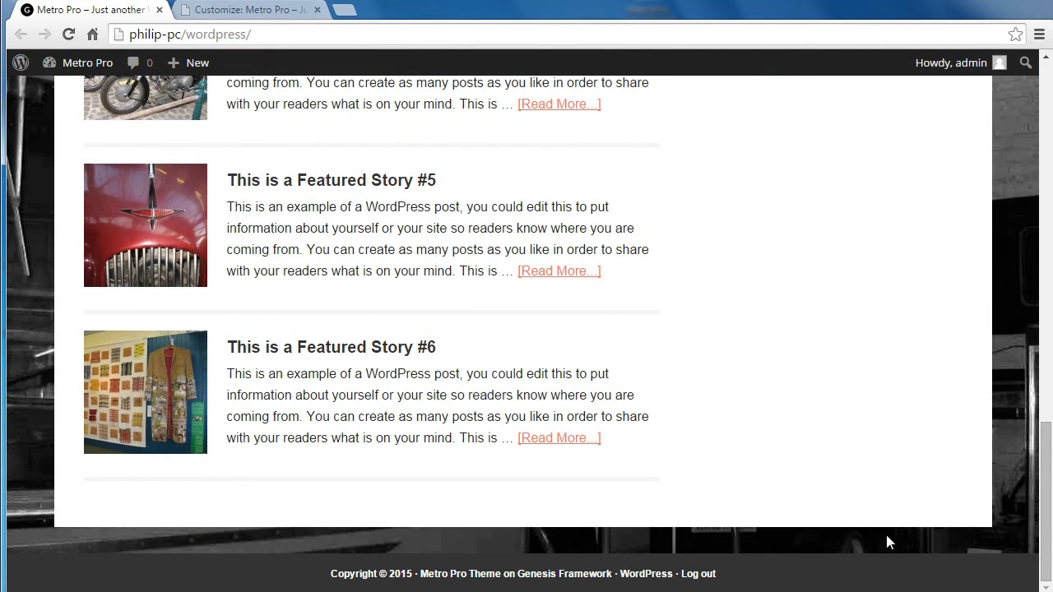
mouse_move(184, 541)
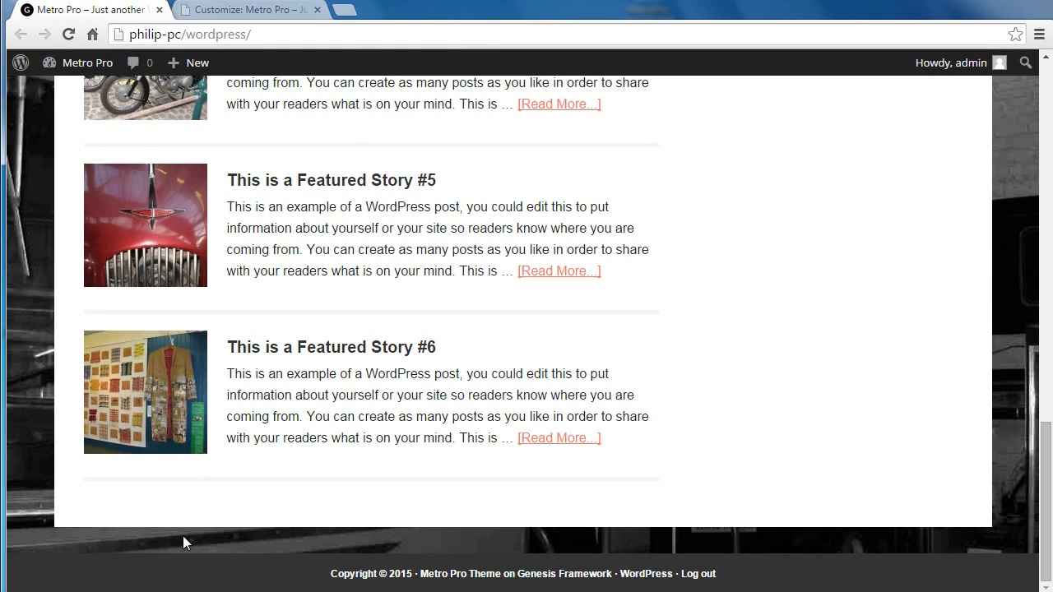
mouse_move(198, 543)
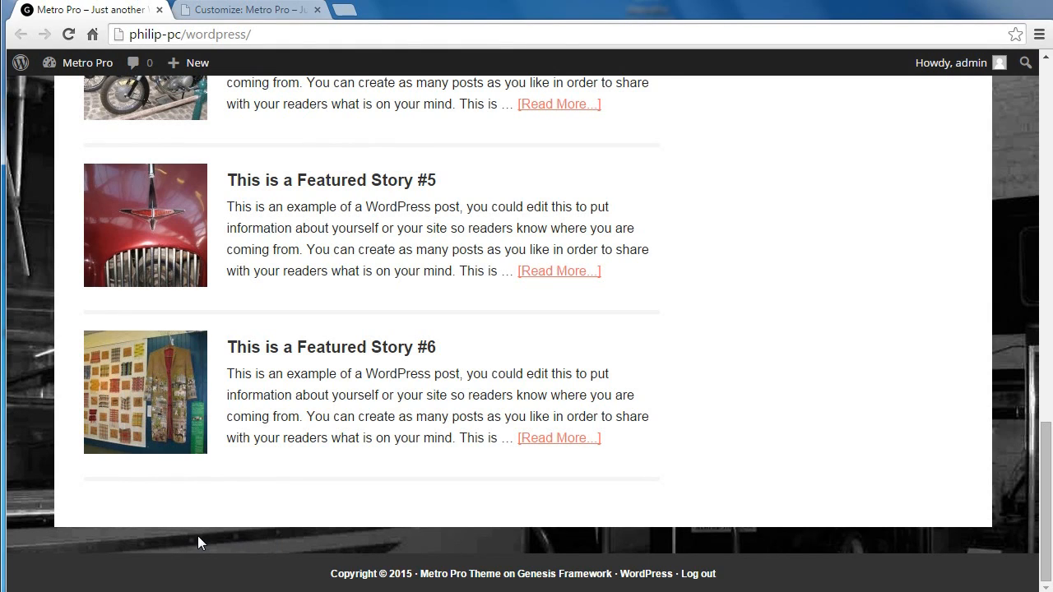
mouse_move(674, 542)
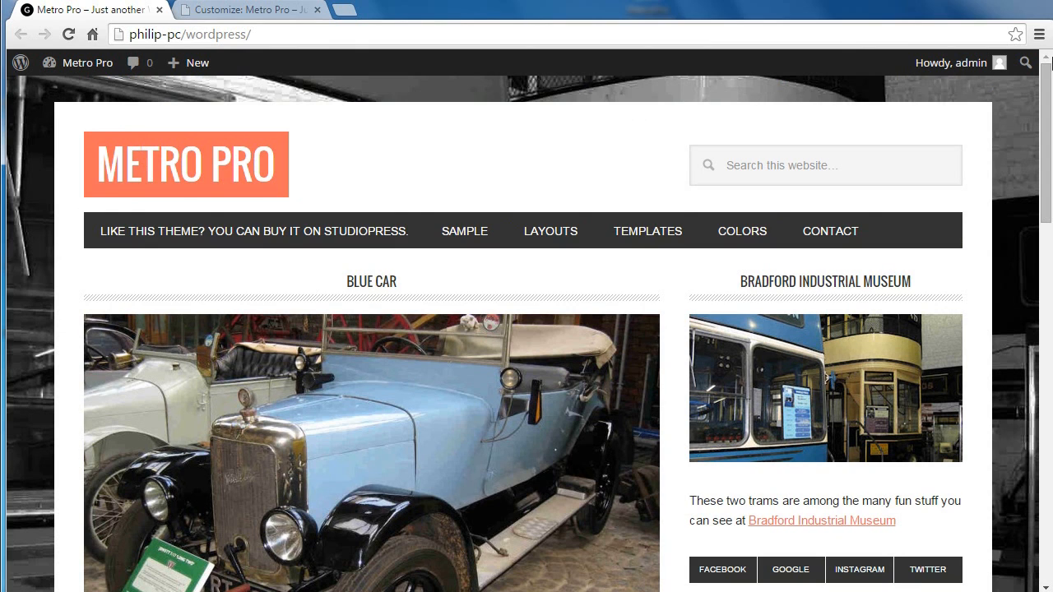
mouse_move(332, 316)
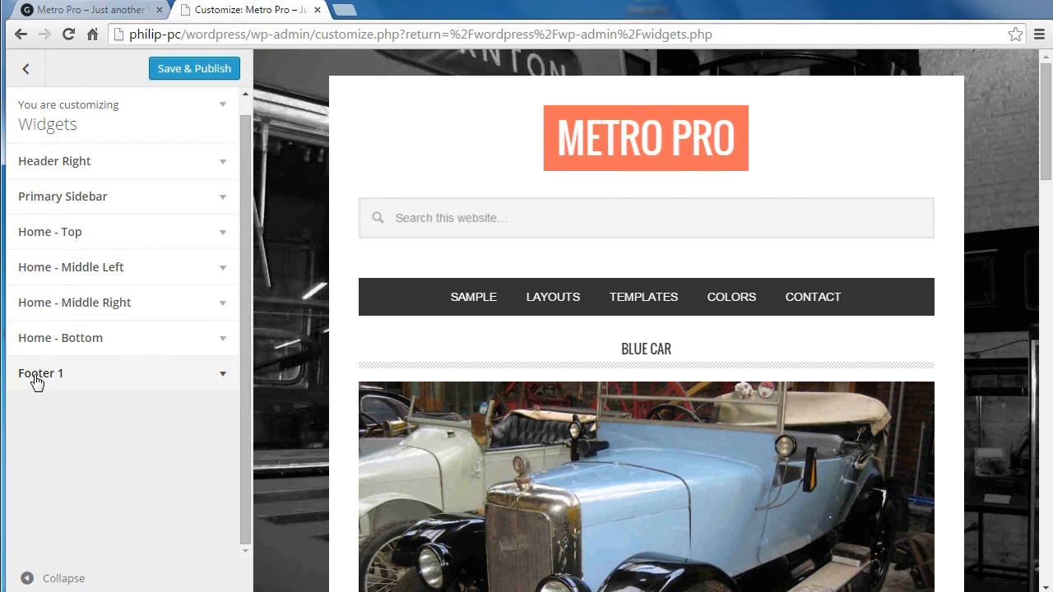
mouse_move(72, 428)
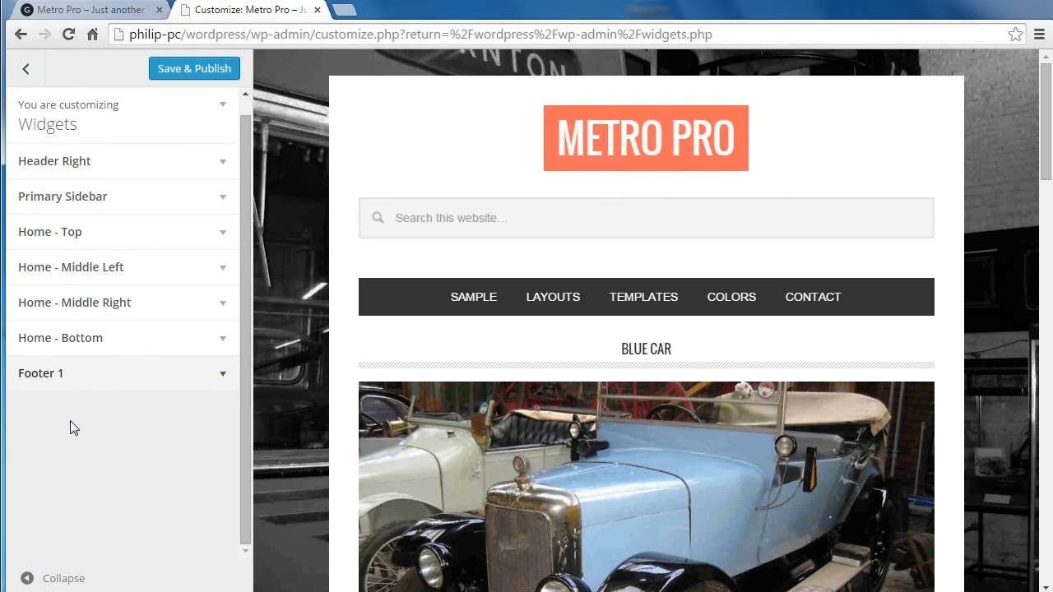
mouse_move(59, 418)
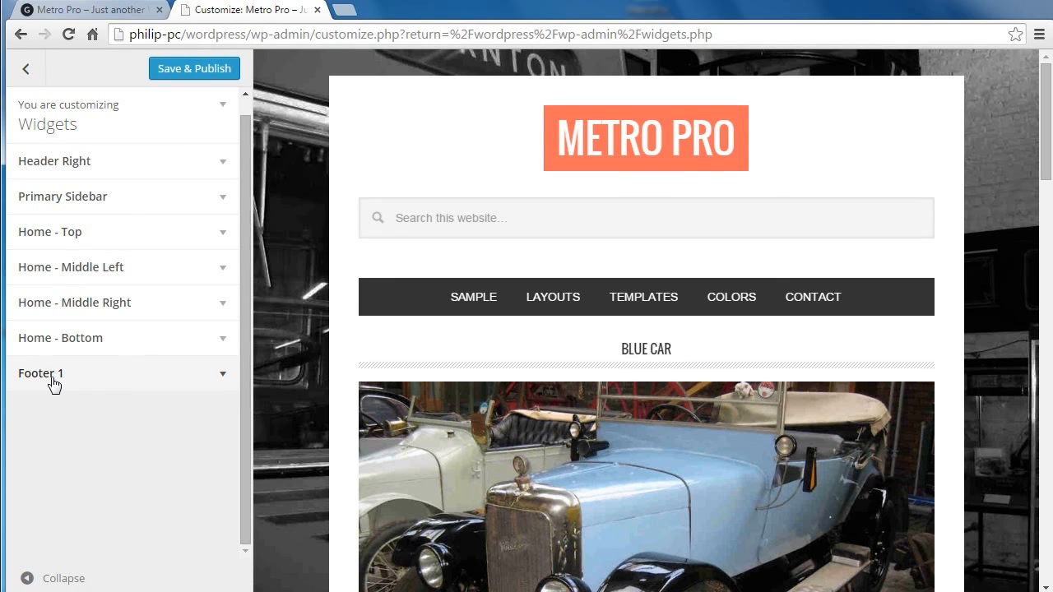
left_click(26, 69)
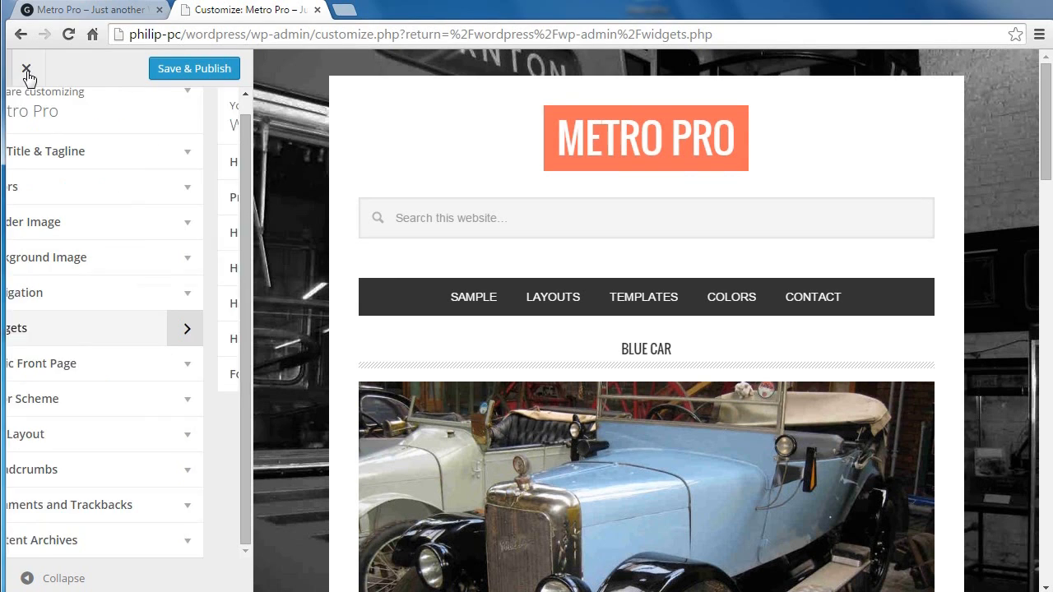
left_click(27, 68)
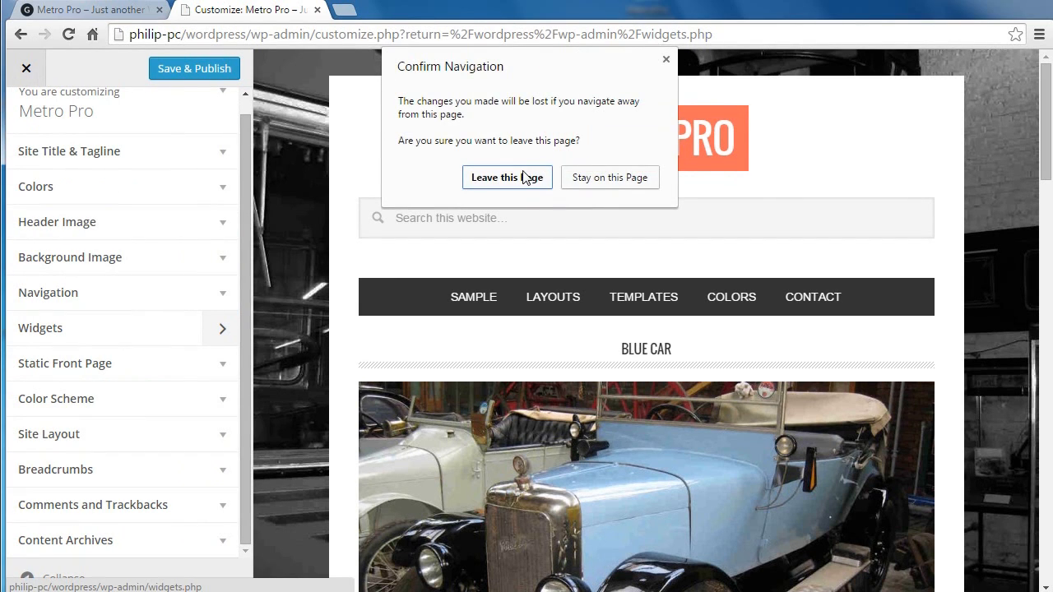
left_click(507, 178)
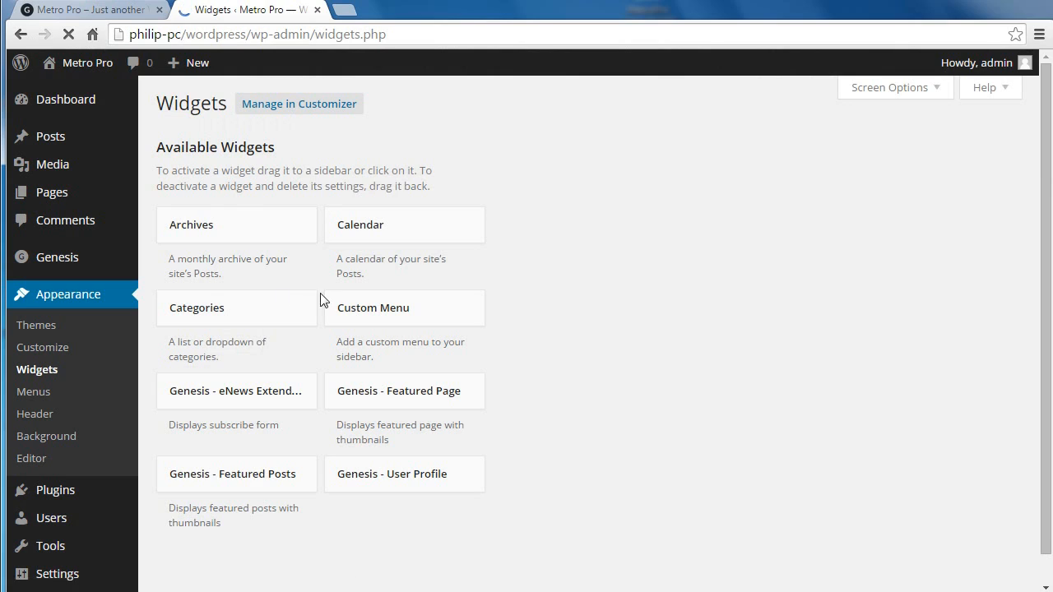
left_click(36, 368)
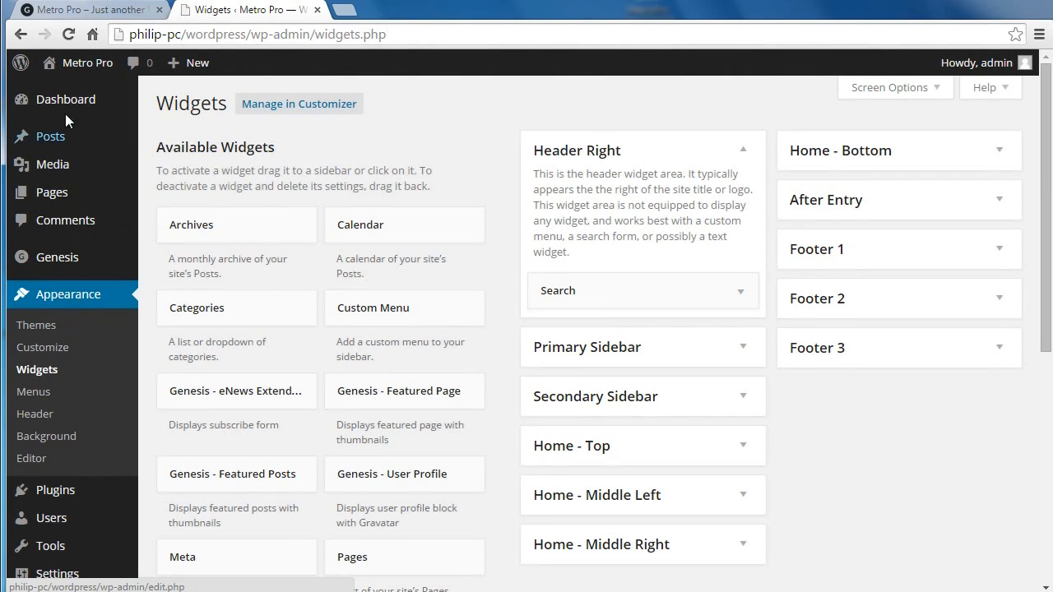
mouse_move(36, 368)
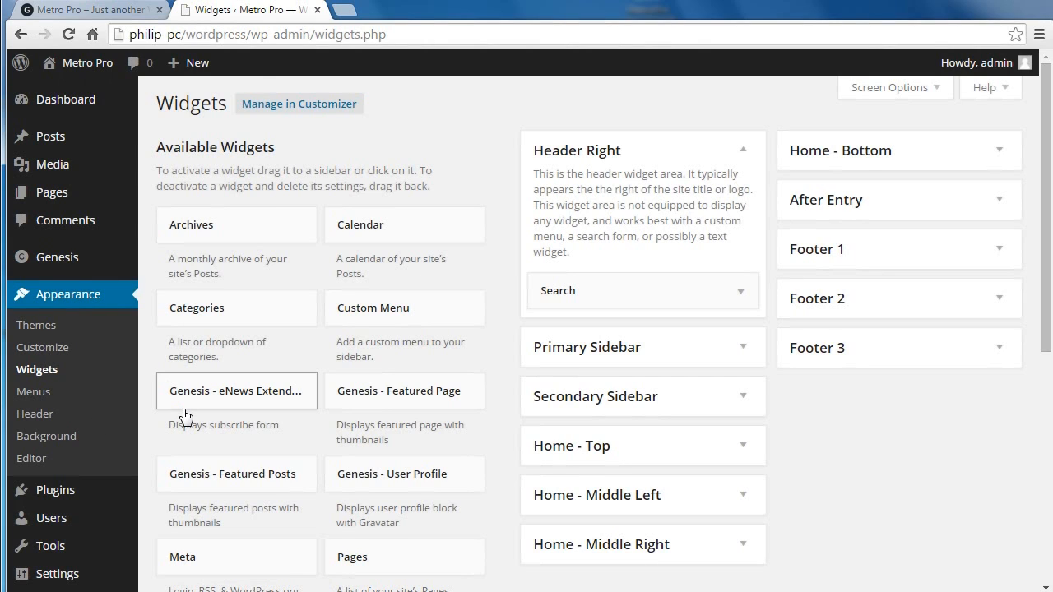
Step: Collapse Header Right and expand the empty Footer 1 widget area
left_click(740, 150)
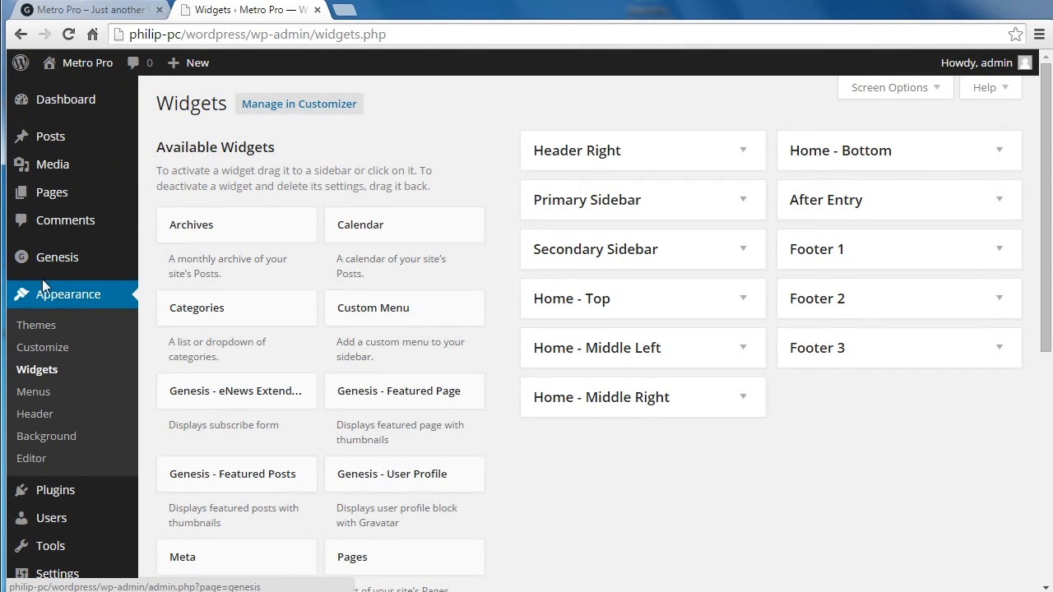
mouse_move(858, 176)
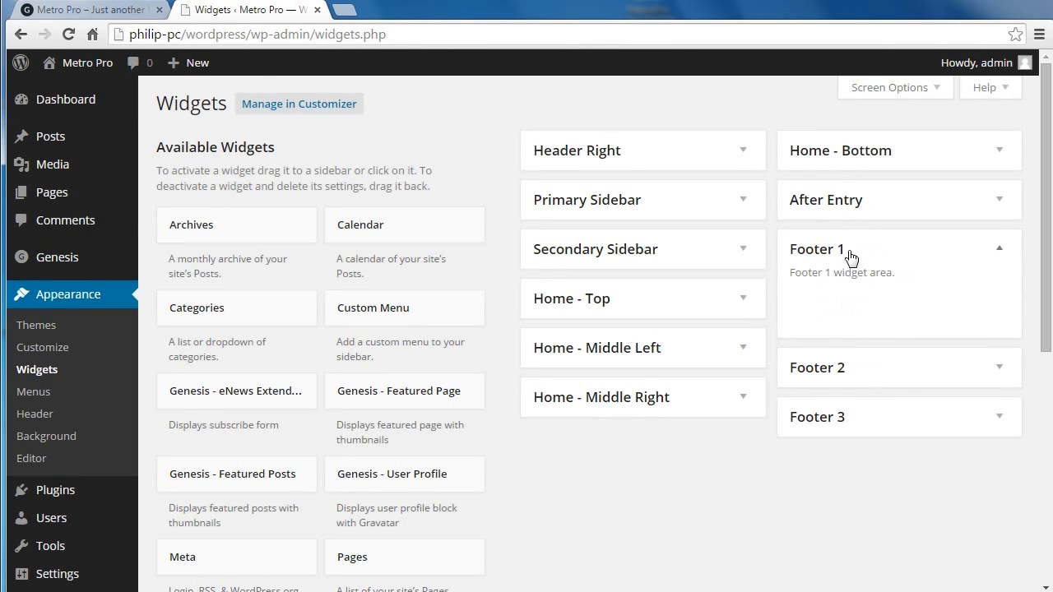
mouse_move(658, 568)
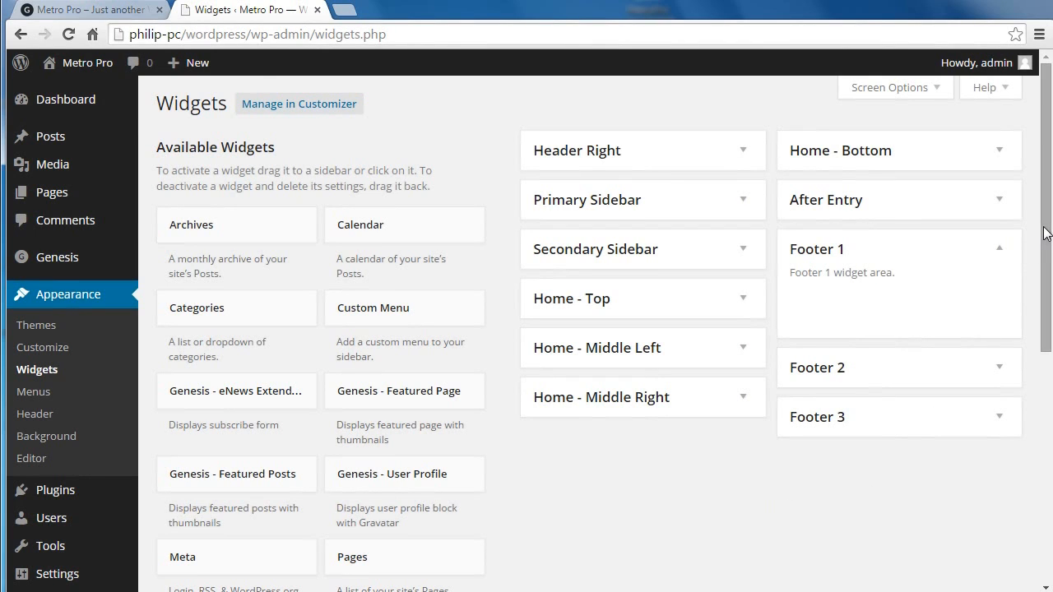
scroll("down", 3)
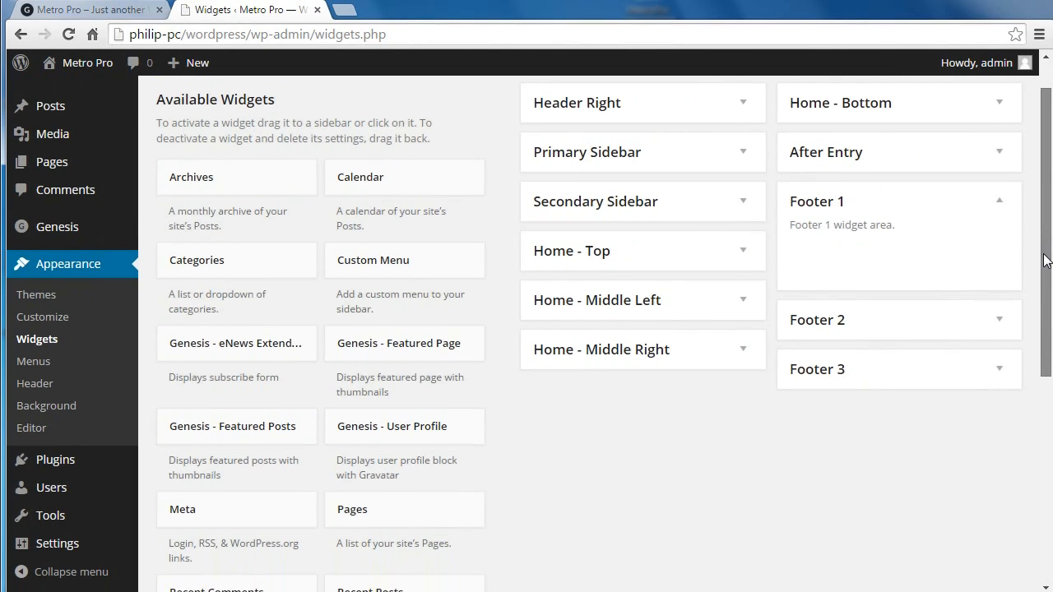
Step: Save a Recent Posts widget in Footer 1 titled 'My Latest Posts' with its post count set
scroll("down", 3)
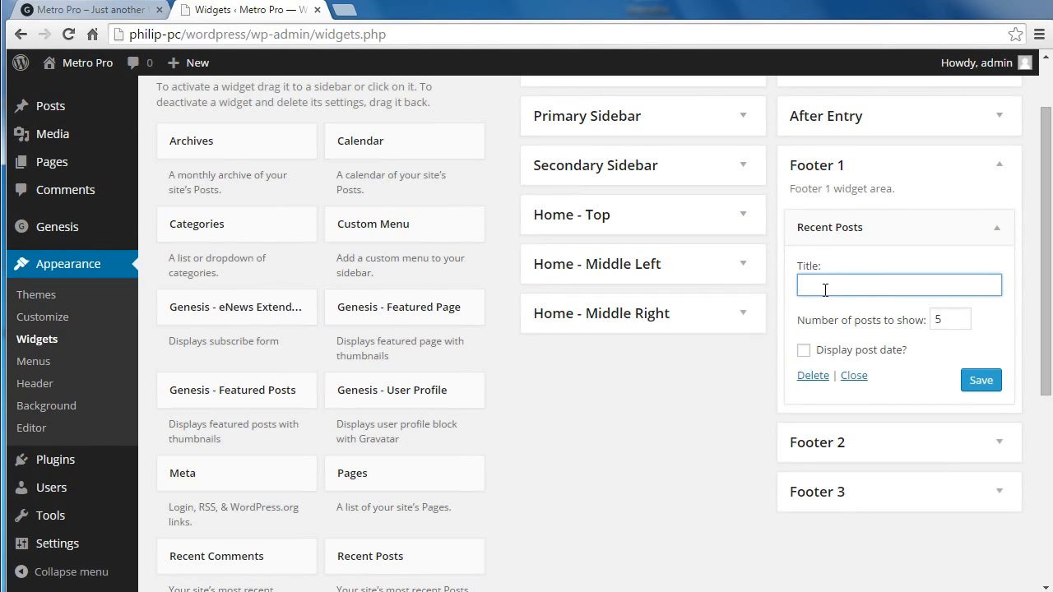
type("My Latest Posts")
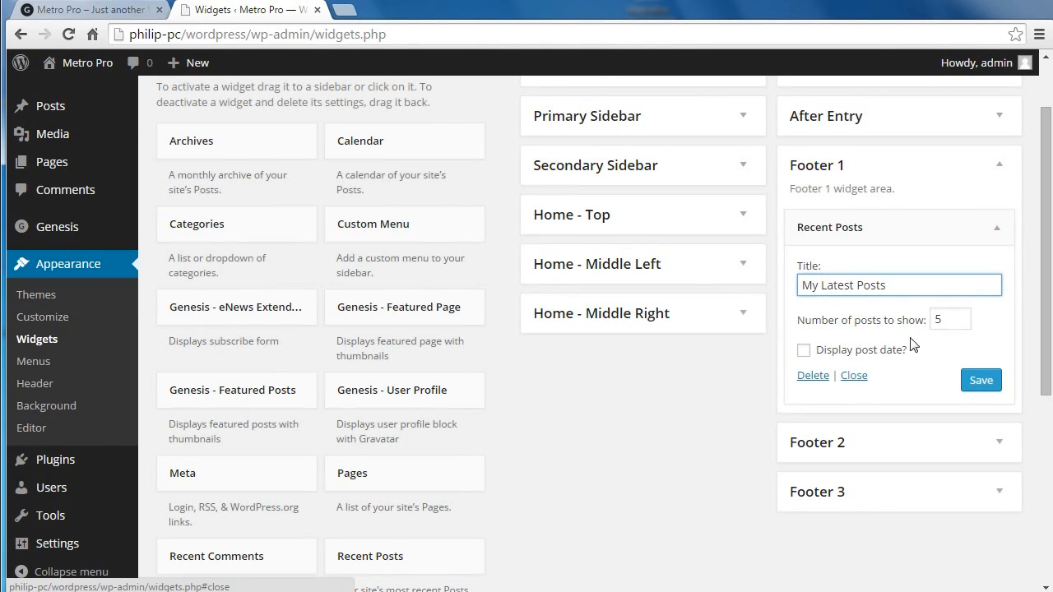
left_click(949, 319)
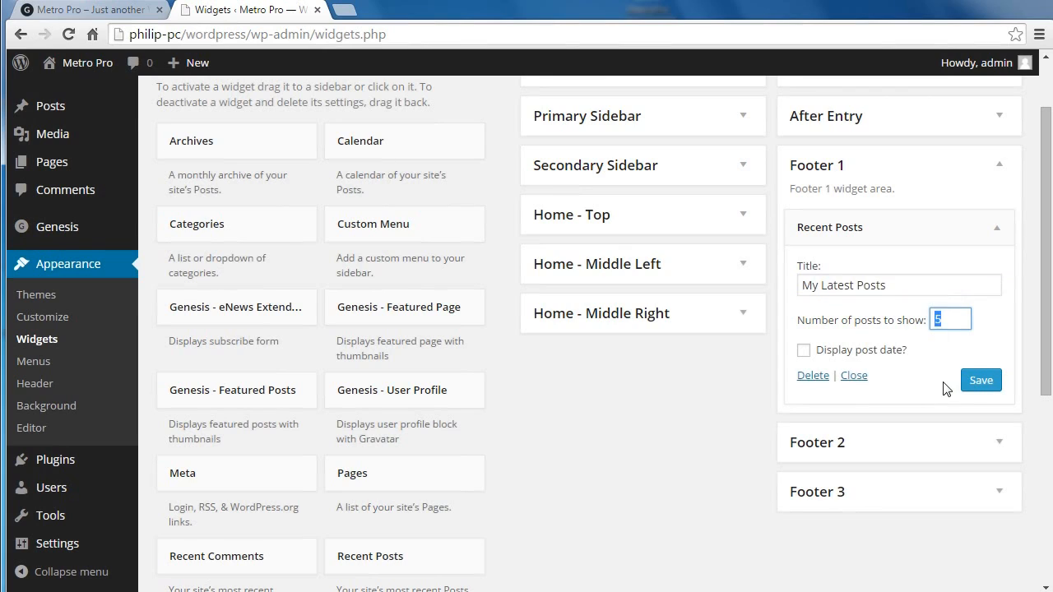
mouse_move(937, 349)
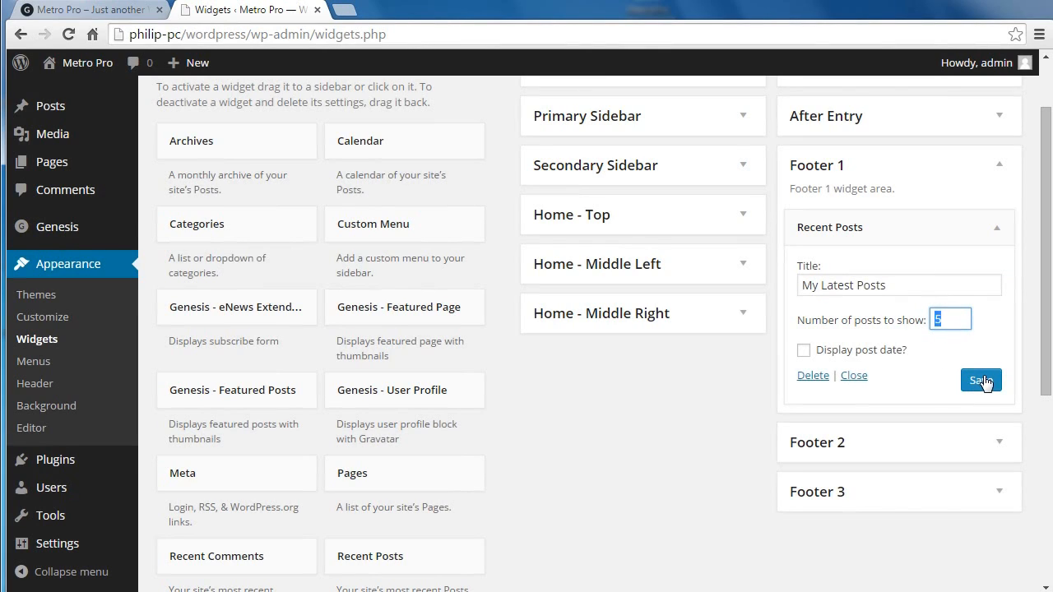
left_click(981, 380)
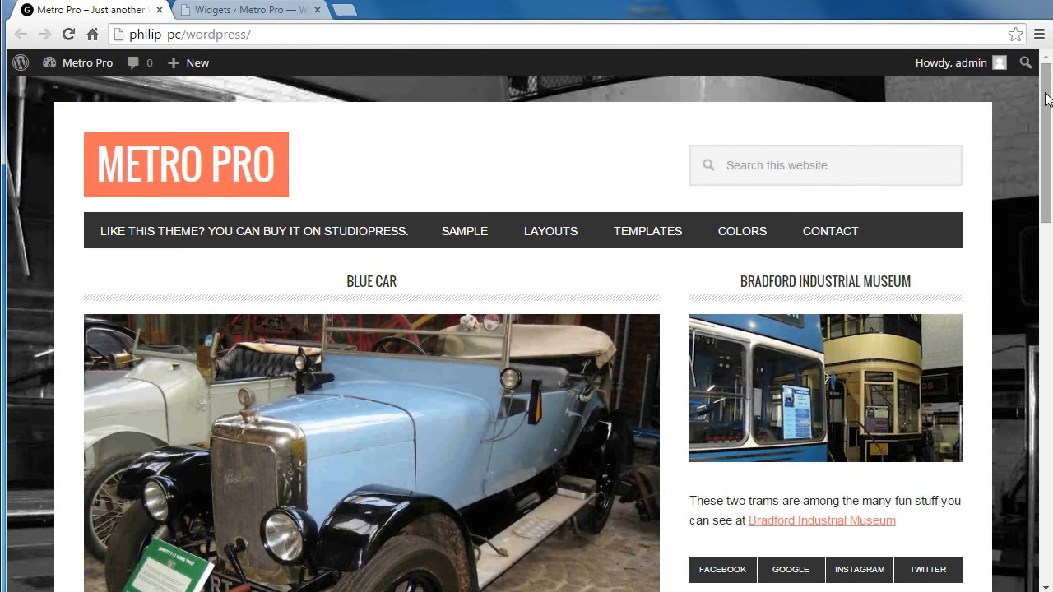
Step: Scroll the front page to its footer showing My Latest Posts, then return to the Widgets screen
scroll("down", 3)
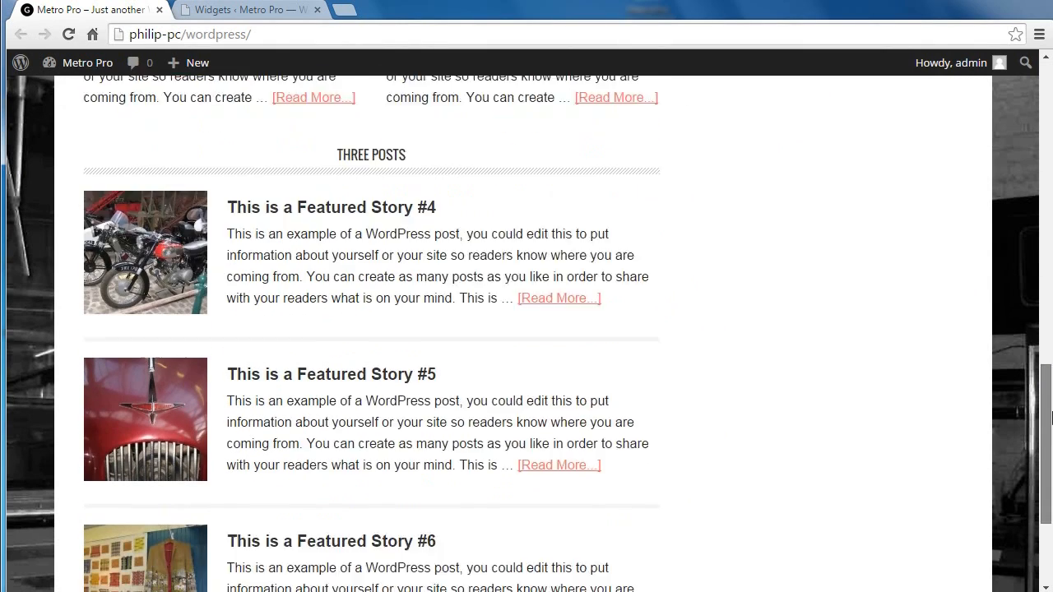
scroll("down", 3)
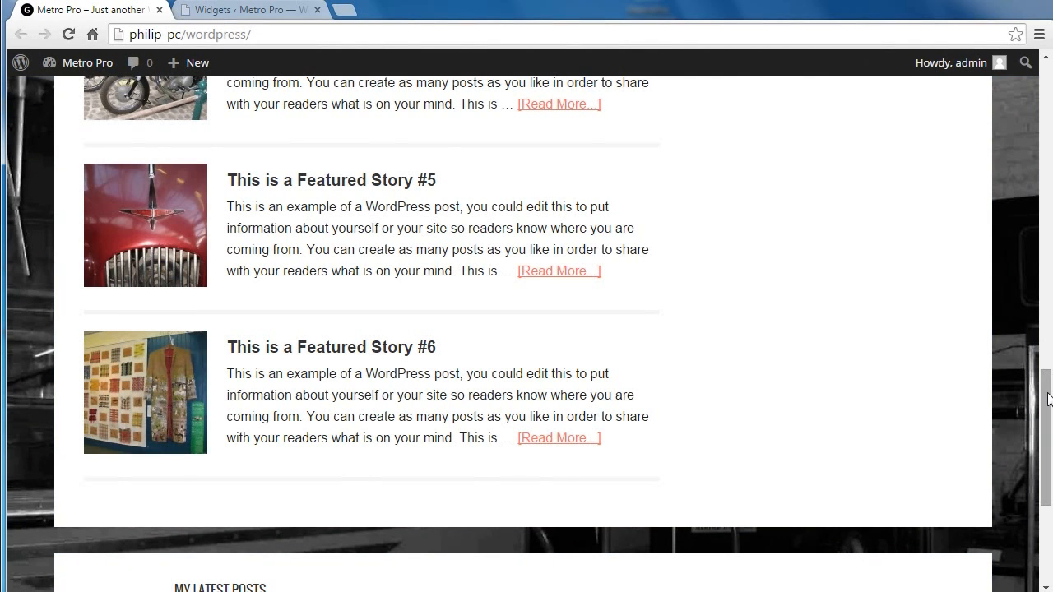
scroll("down", 3)
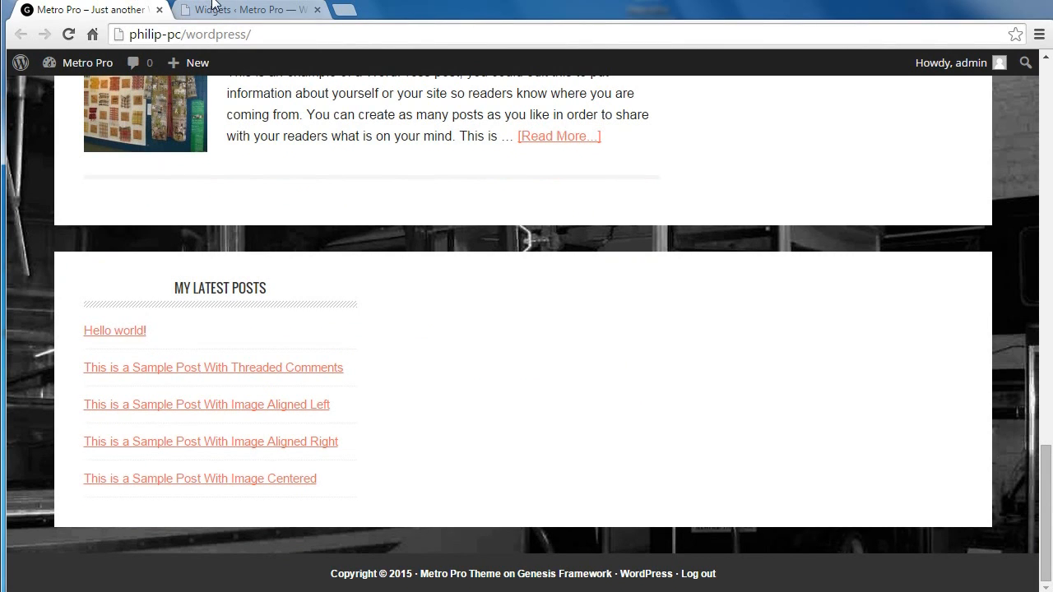
left_click(247, 10)
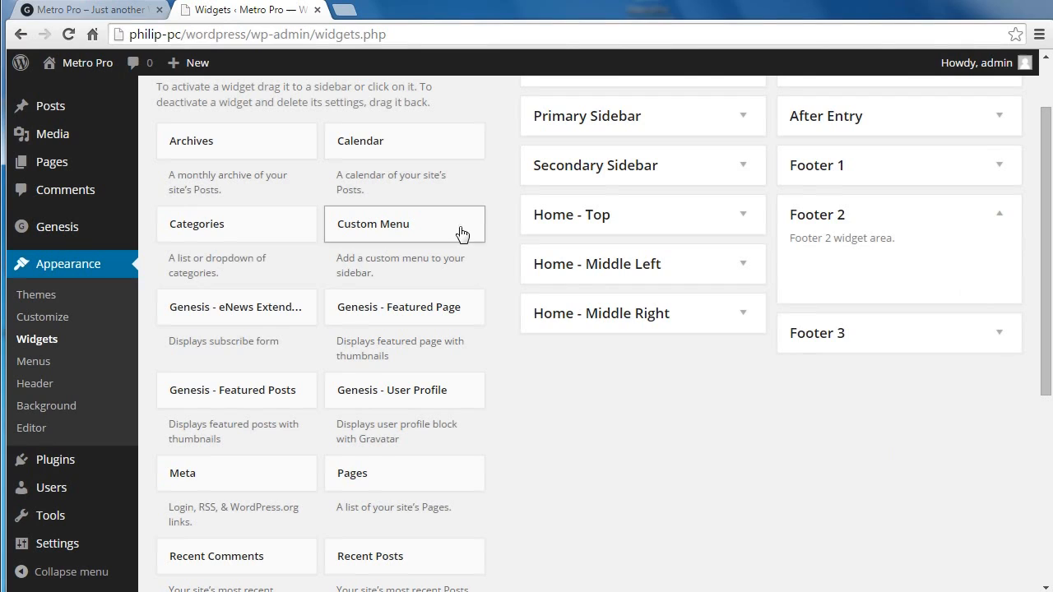
Step: Place a Calendar widget in Footer 2 titled 'Calendar', then expand Footer 3
left_click_drag(359, 141, 839, 270)
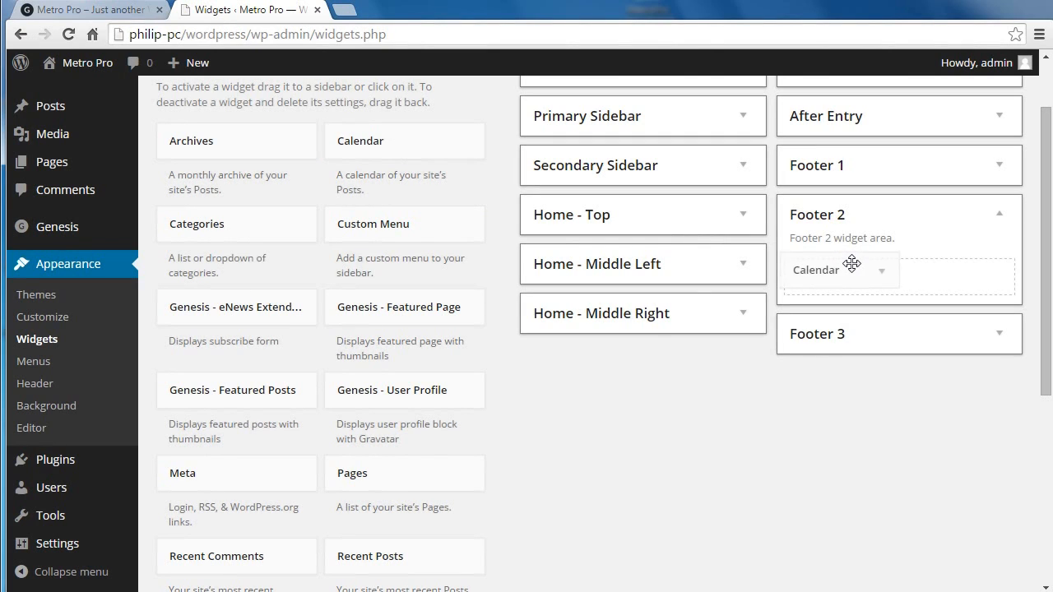
left_click(838, 270)
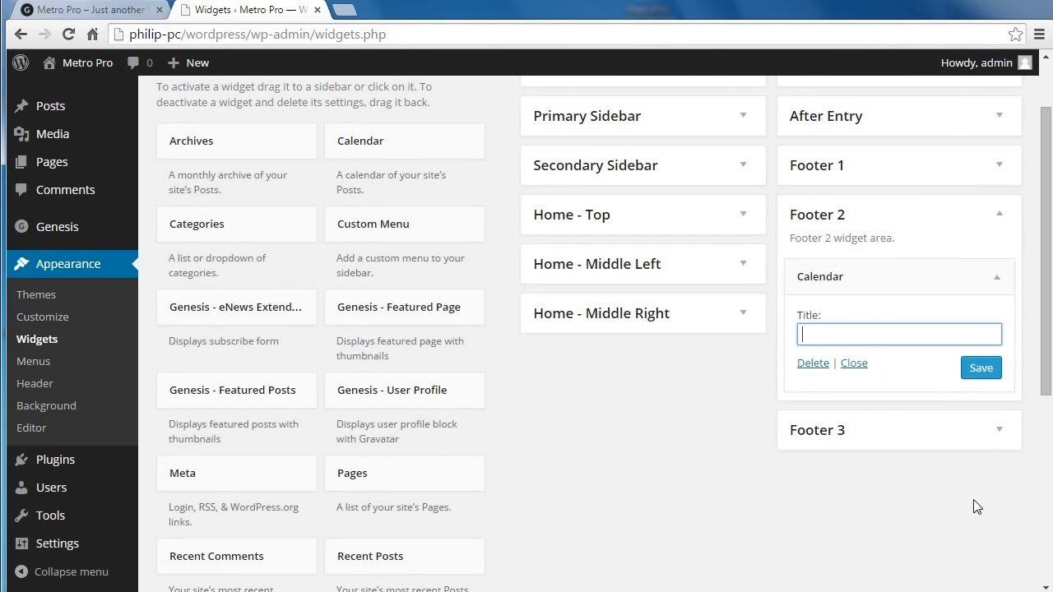
type("C")
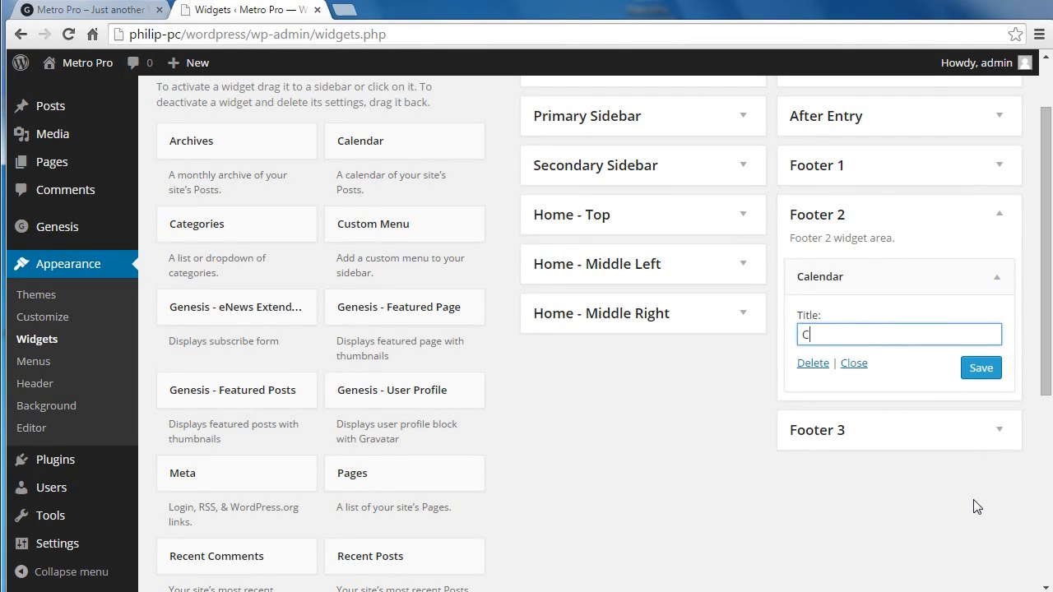
type("alenda")
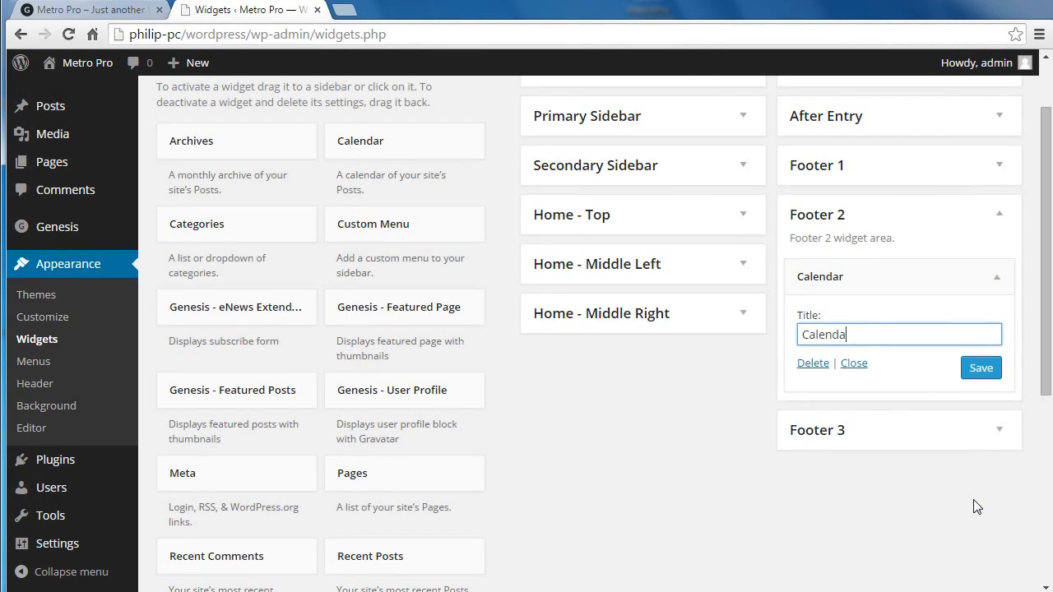
type("r")
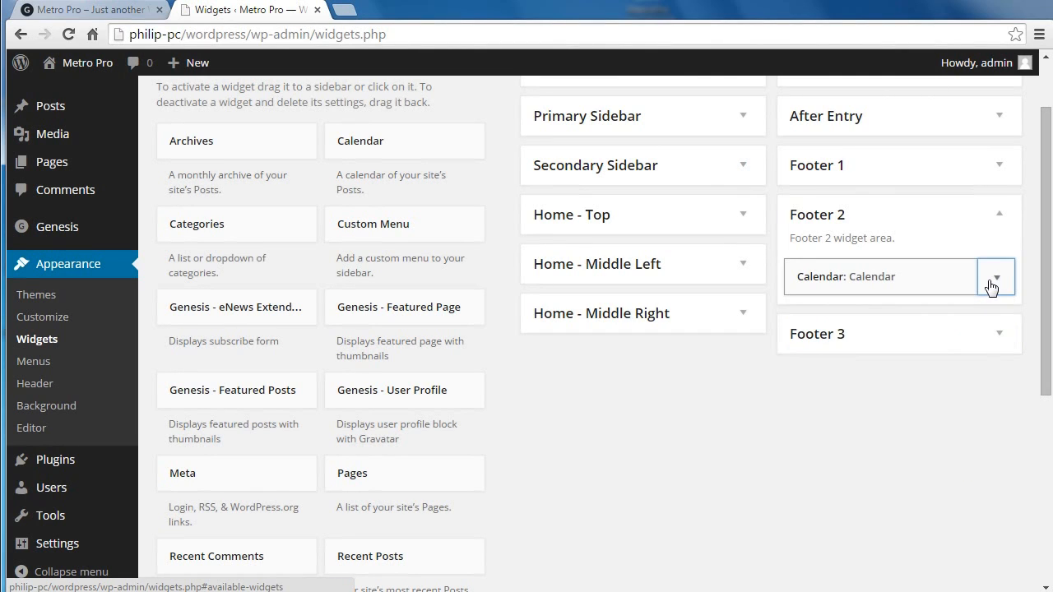
left_click(816, 333)
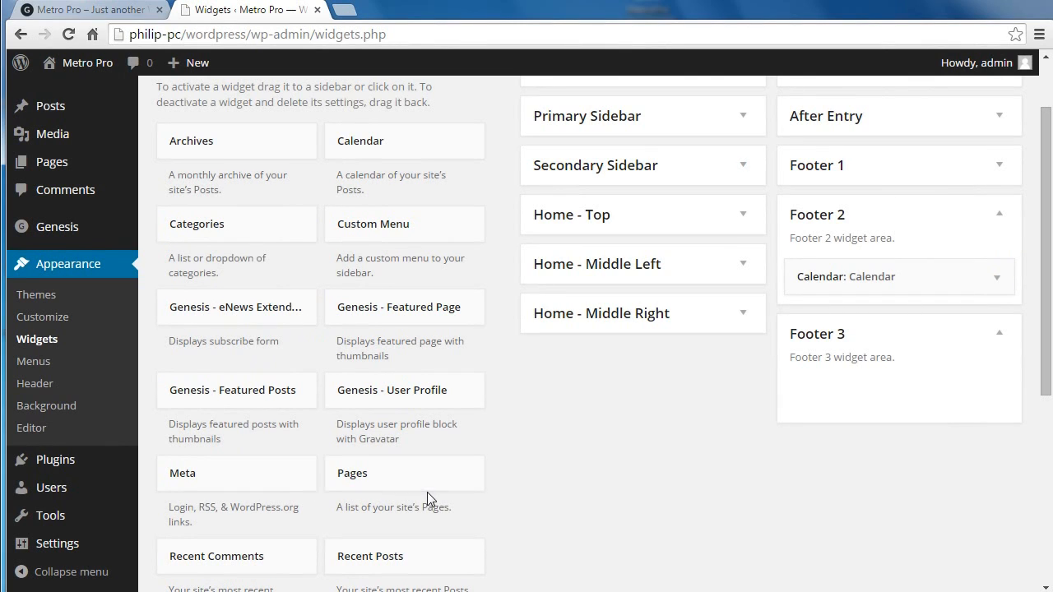
mouse_move(435, 500)
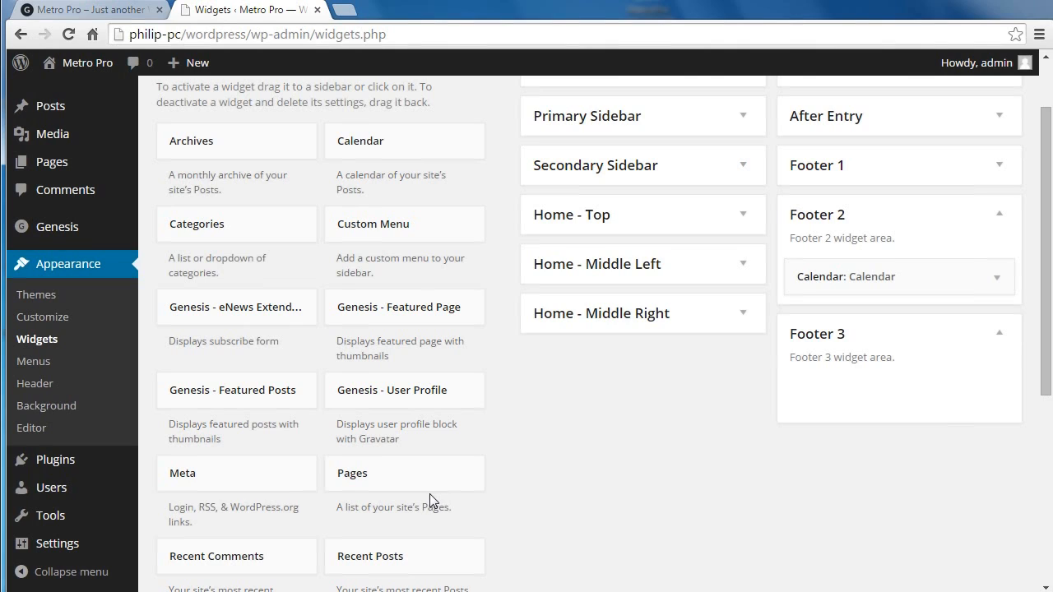
mouse_move(427, 310)
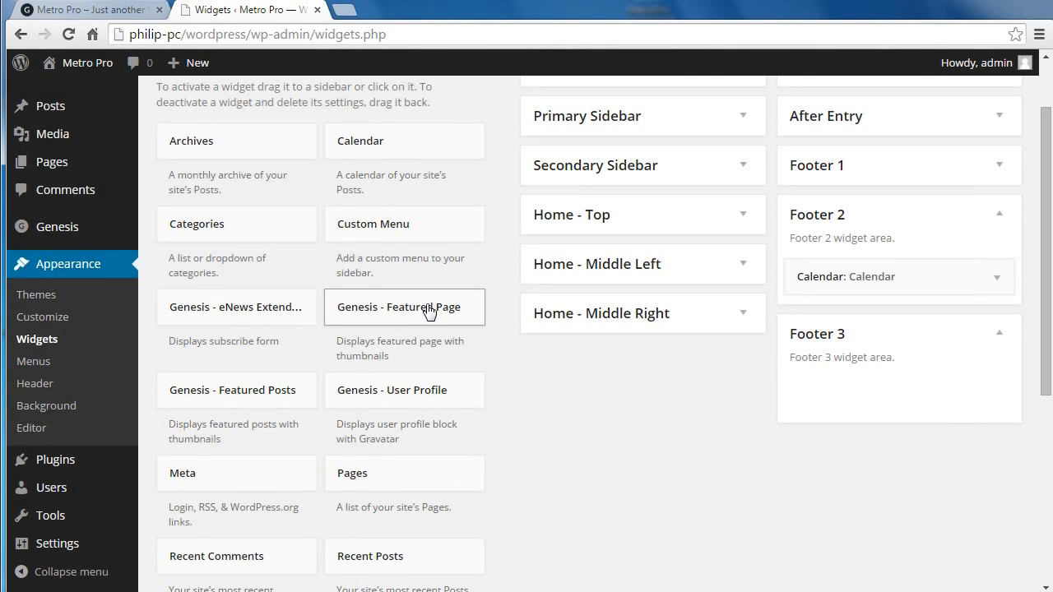
mouse_move(425, 335)
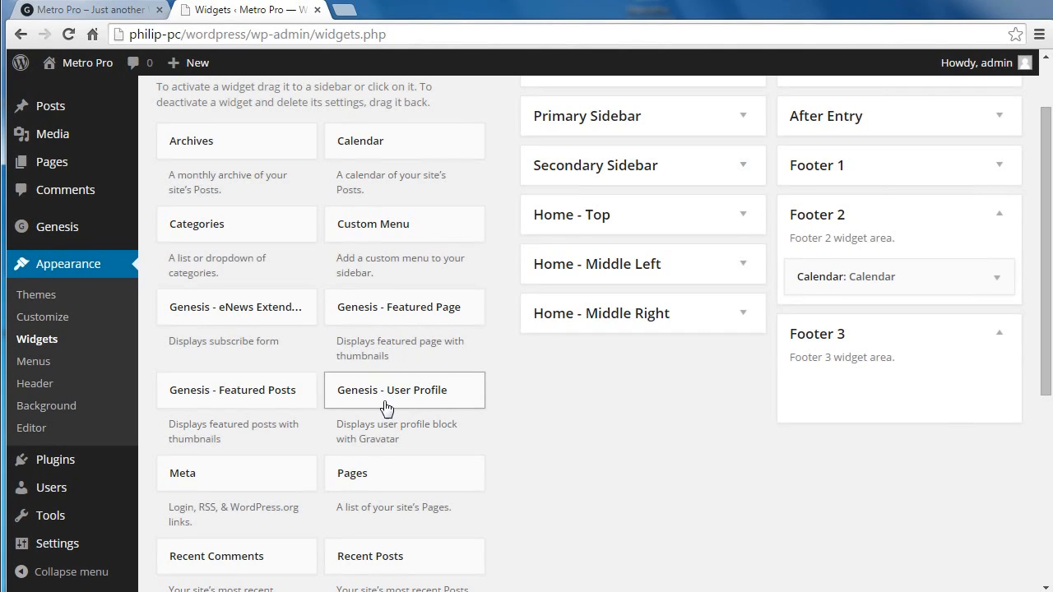
mouse_move(518, 451)
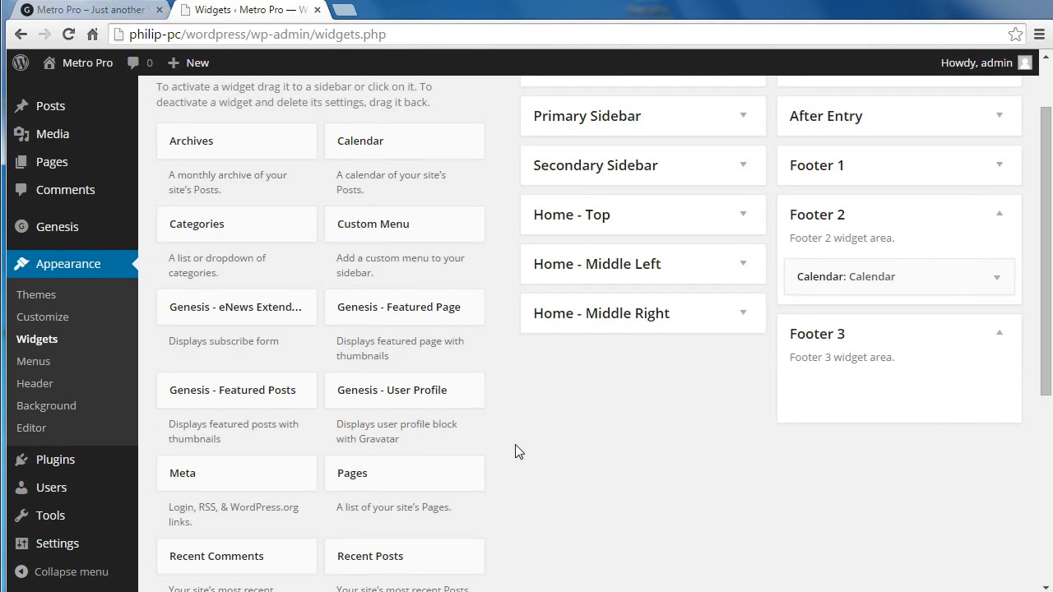
mouse_move(256, 562)
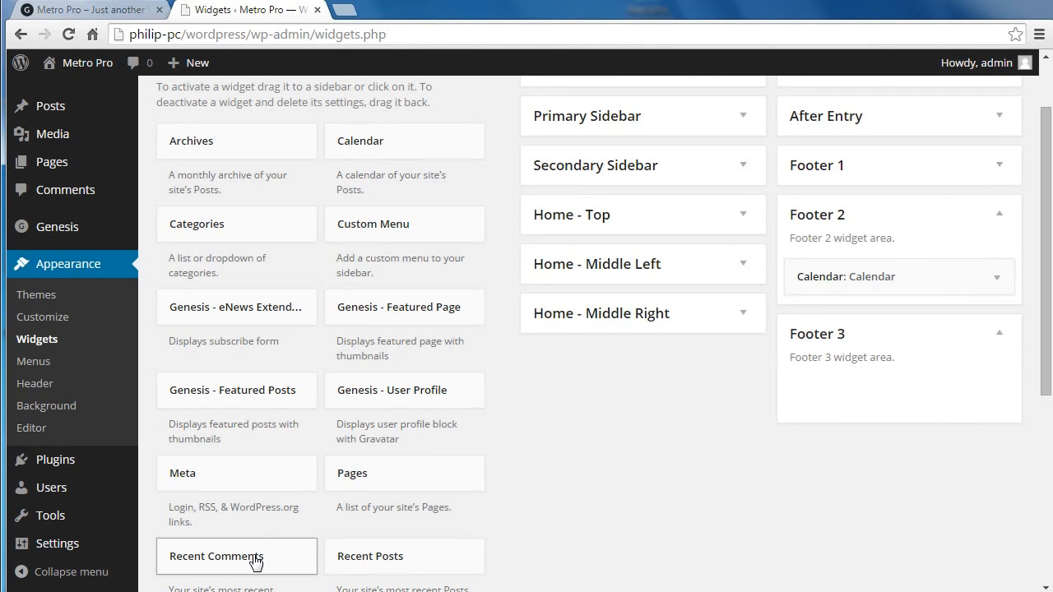
Step: Save a Recent Comments widget in Footer 3 titled 'Recent Comments' showing 5 comments
left_click_drag(237, 556, 863, 392)
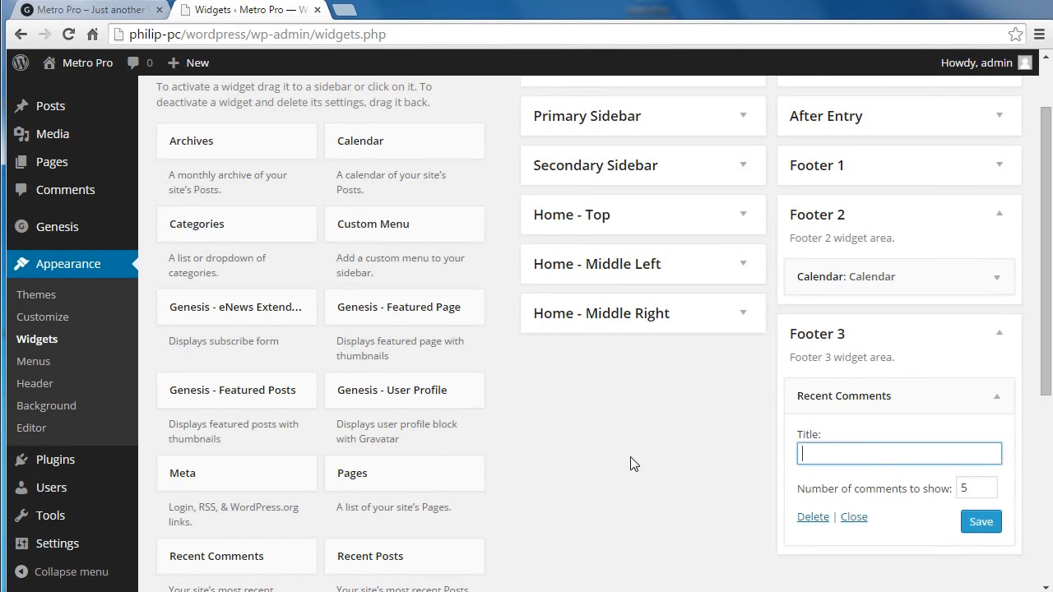
type("Recent")
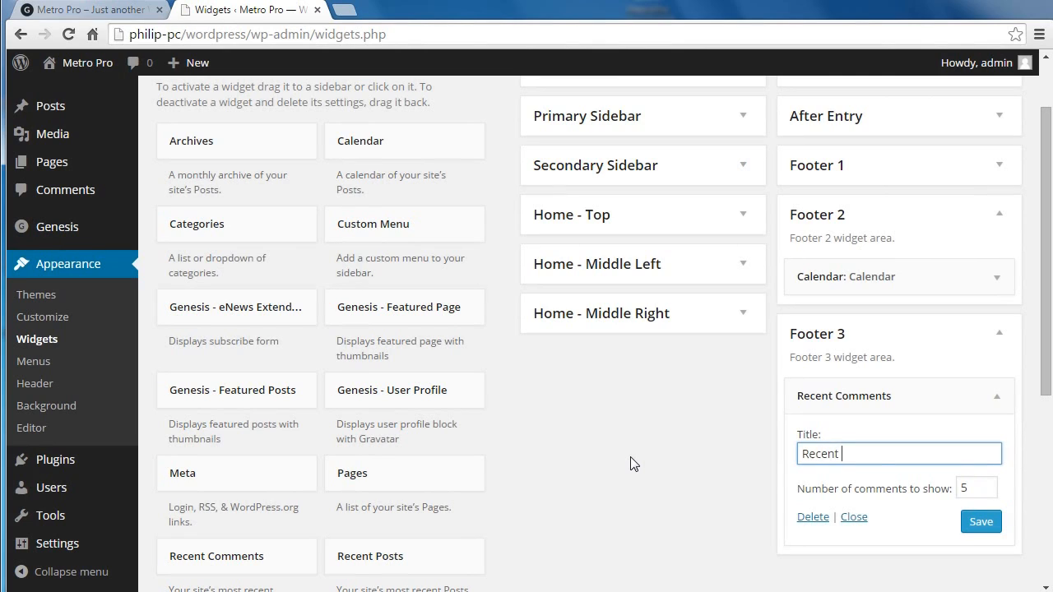
type("Comments")
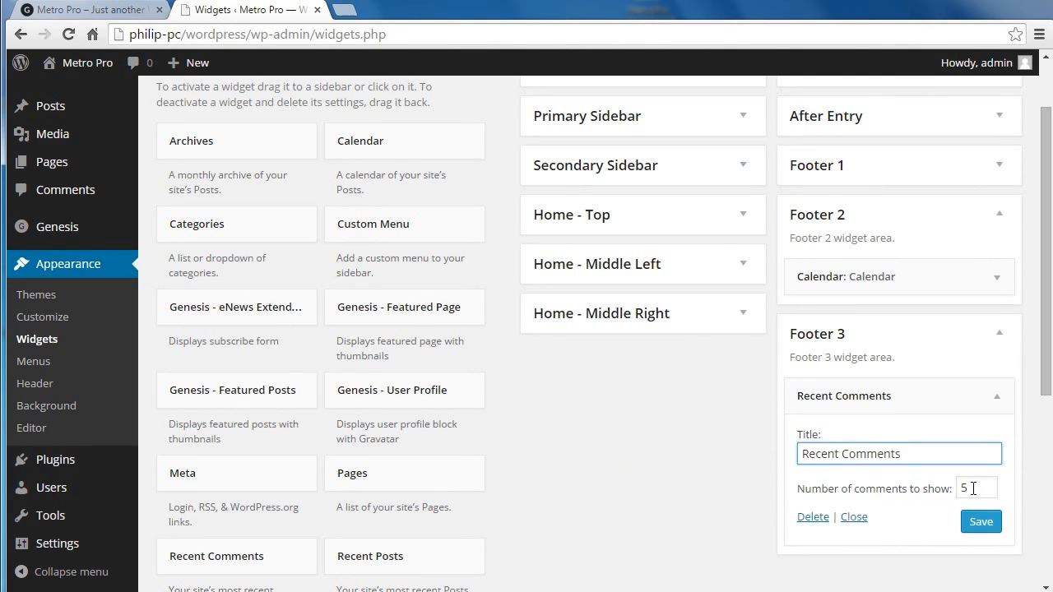
left_click(980, 521)
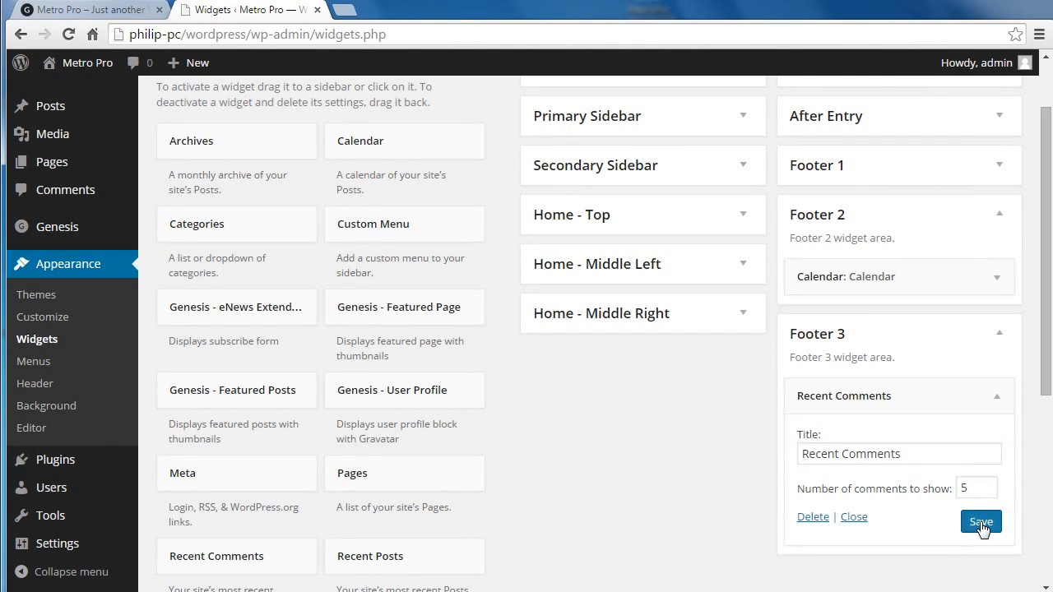
left_click(980, 521)
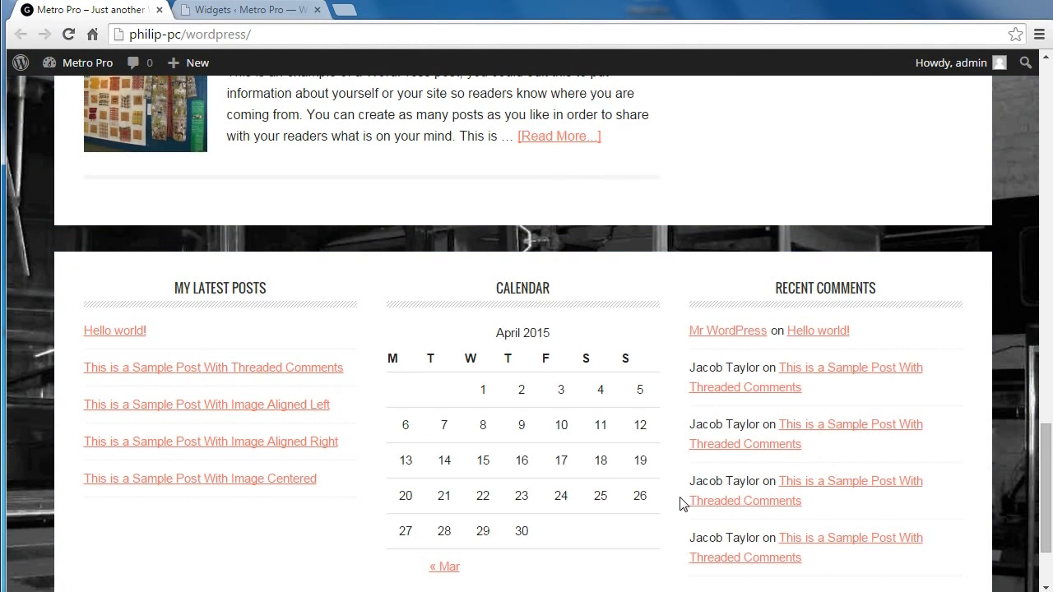
mouse_move(243, 290)
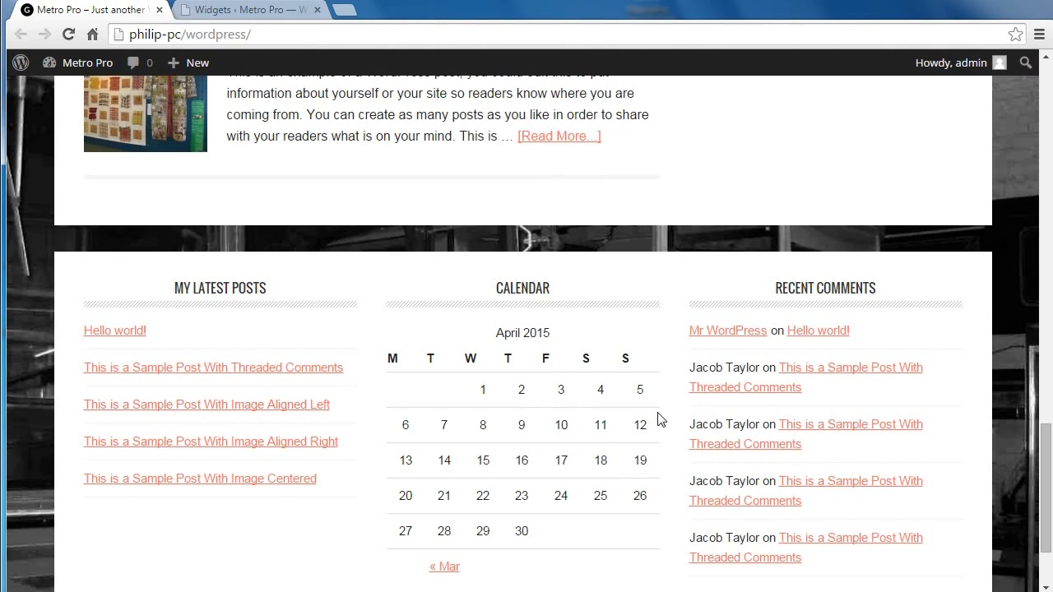
mouse_move(743, 386)
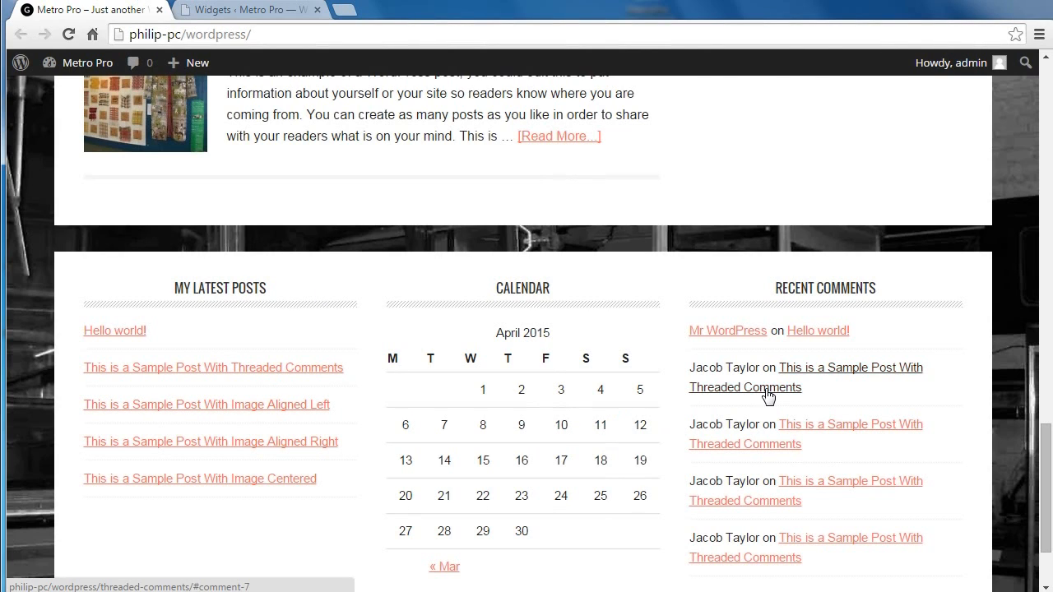
Step: Scroll the reloaded front page down to the three-column widget footer
scroll("down", 3)
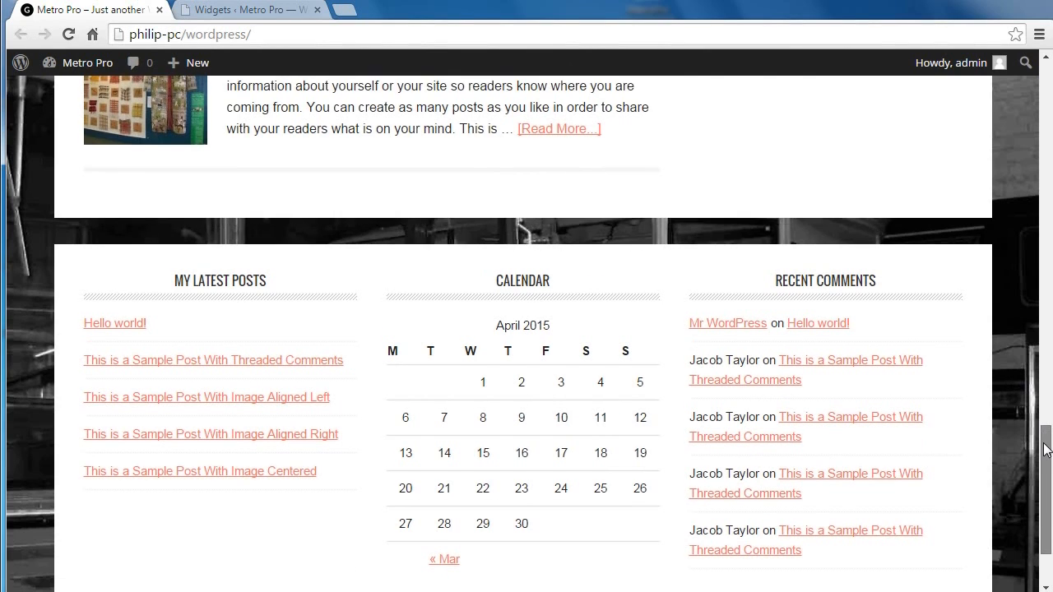
scroll("down", 3)
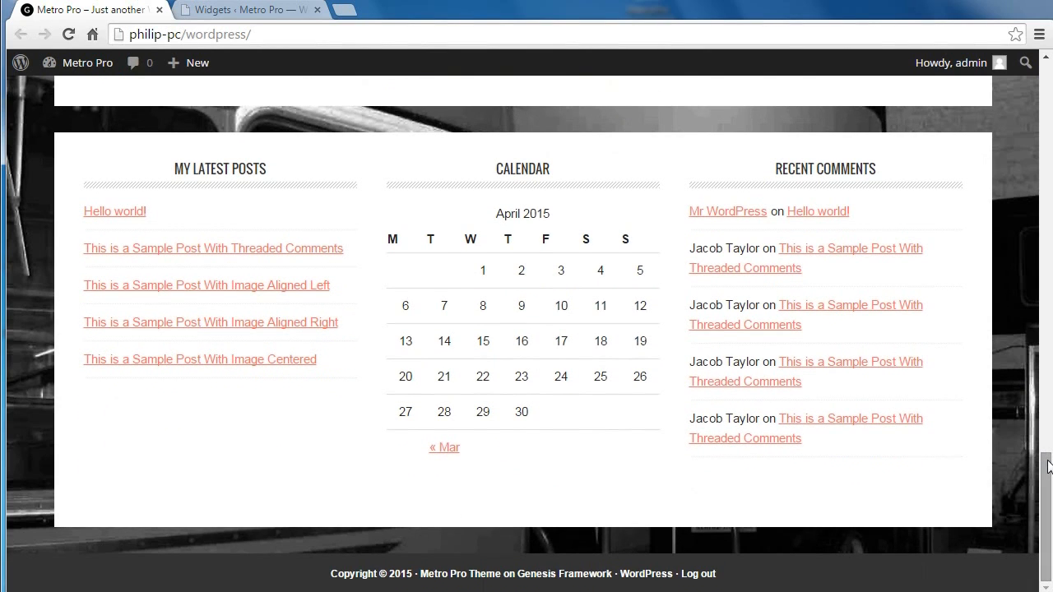